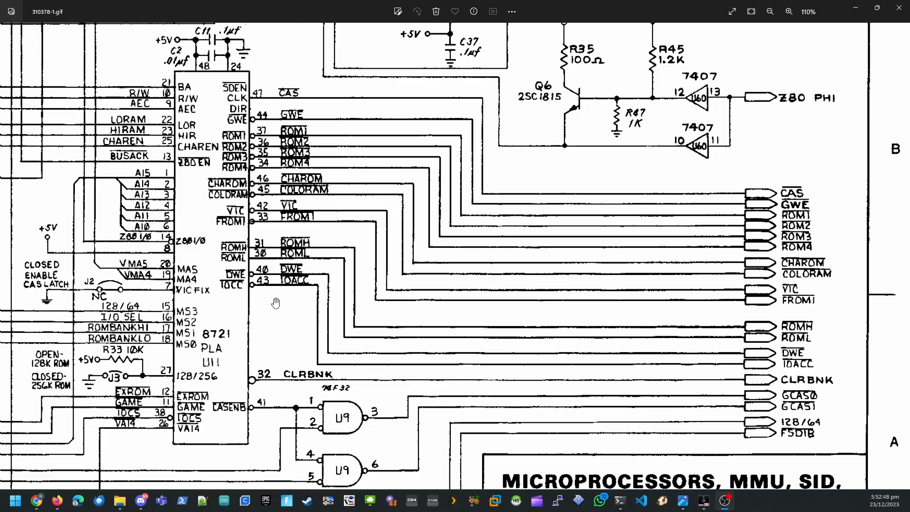
{"action": "mouse_move", "coordinate": [268, 291]}
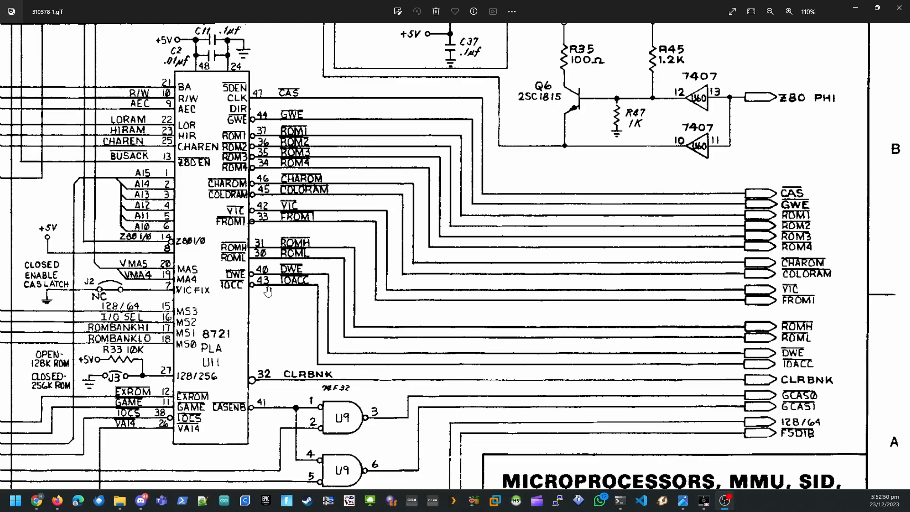
{"action": "mouse_move", "coordinate": [143, 404]}
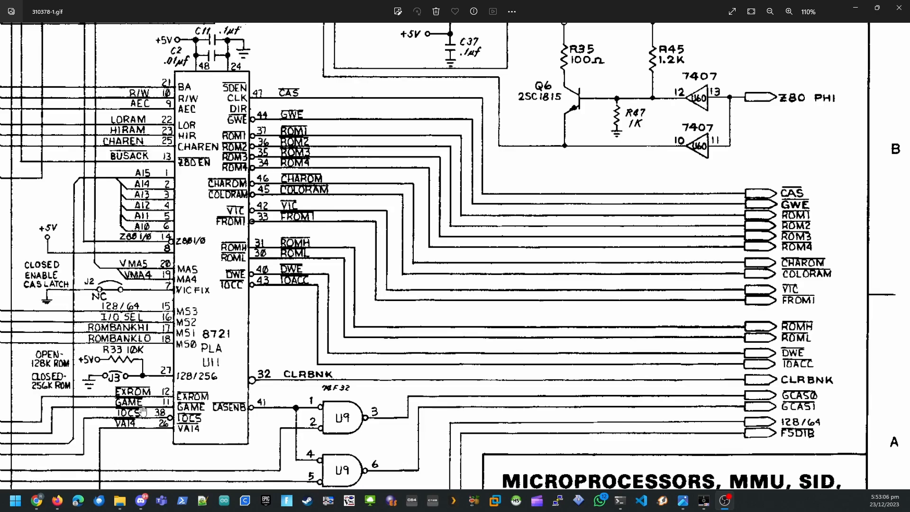
{"action": "mouse_move", "coordinate": [146, 407]}
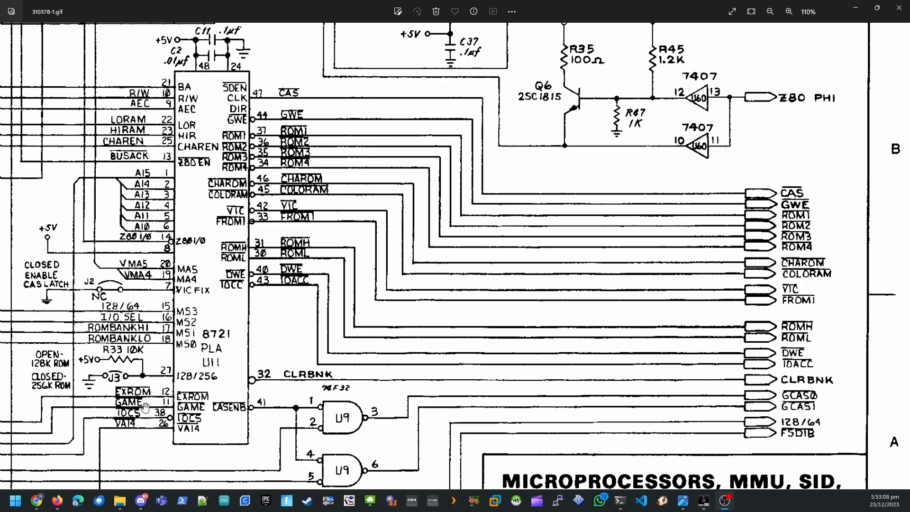
{"action": "mouse_move", "coordinate": [149, 399]}
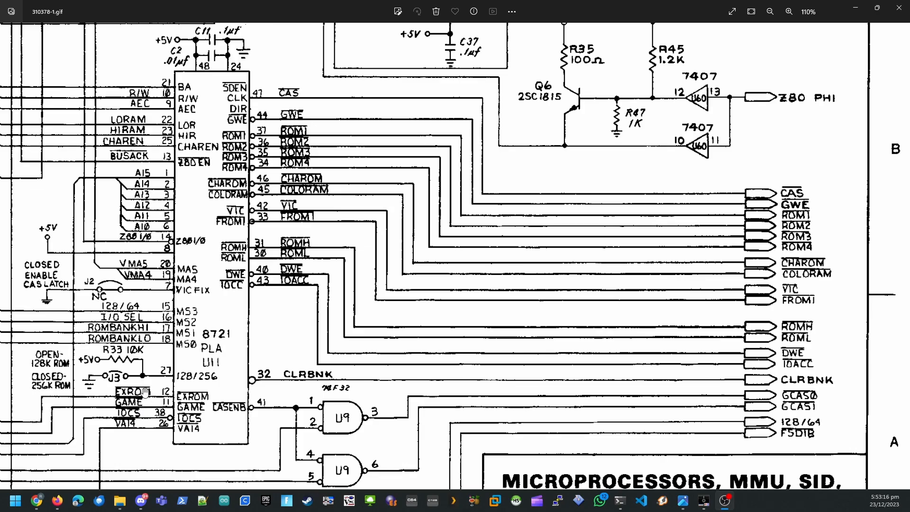
{"action": "mouse_move", "coordinate": [142, 404]}
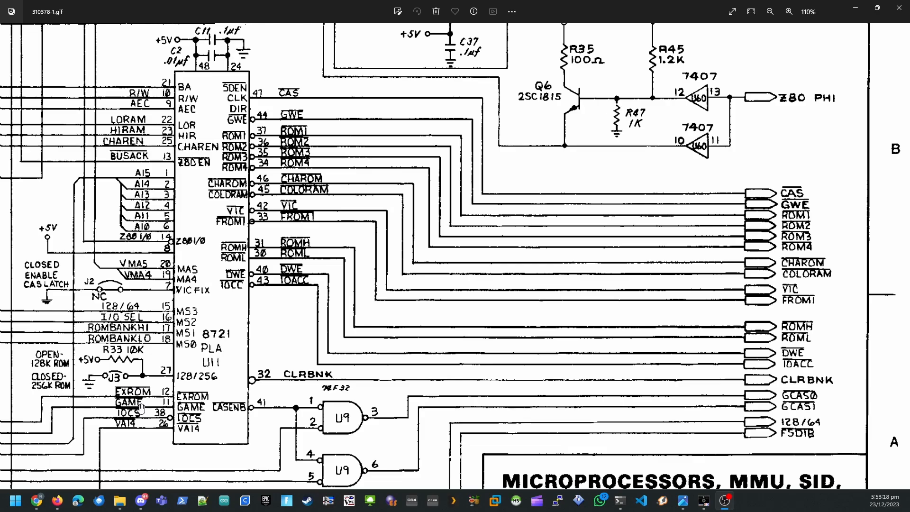
{"action": "mouse_move", "coordinate": [145, 407]}
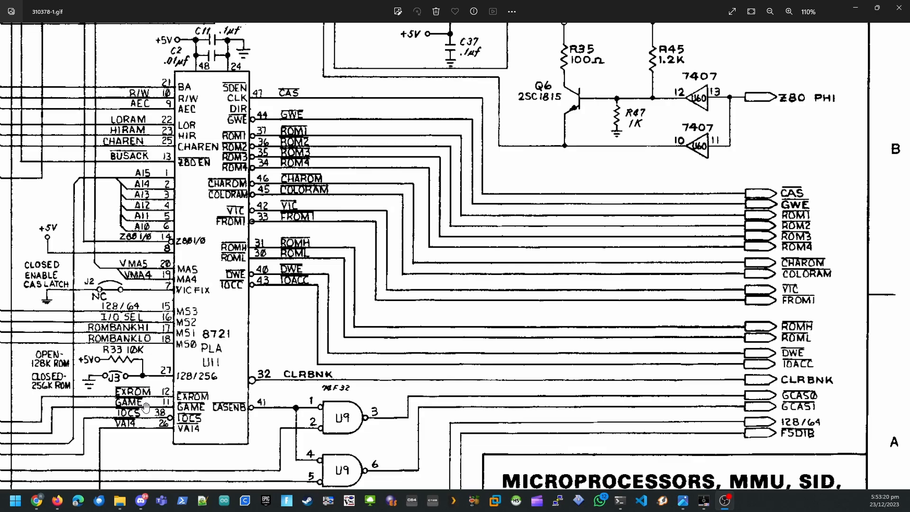
{"action": "mouse_move", "coordinate": [150, 404]}
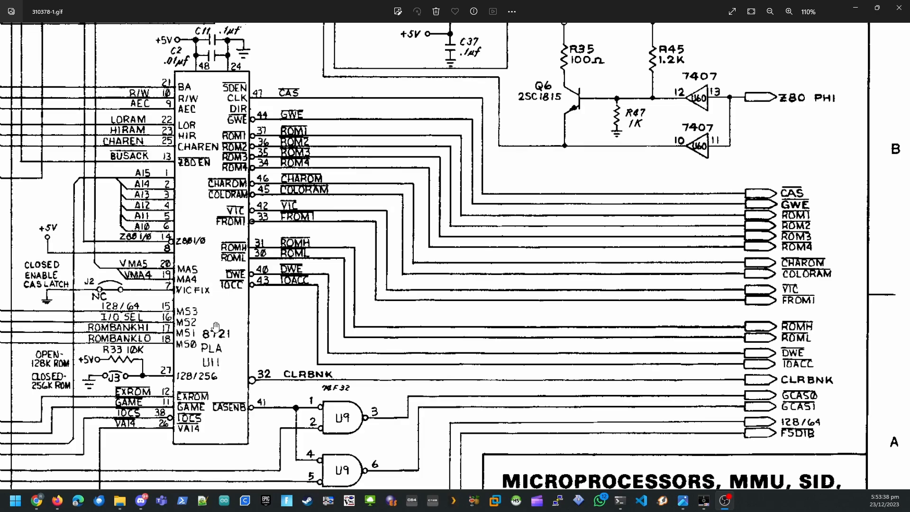
{"action": "mouse_move", "coordinate": [150, 369]}
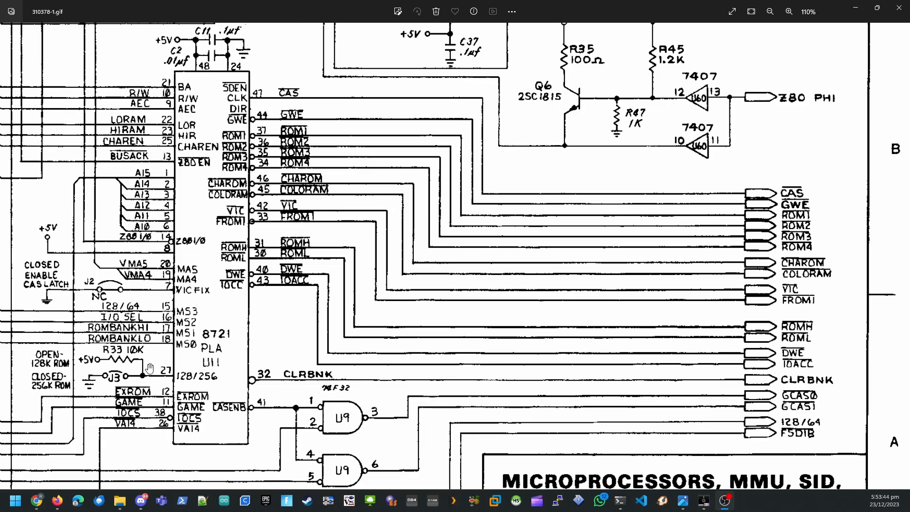
{"action": "mouse_move", "coordinate": [129, 405]}
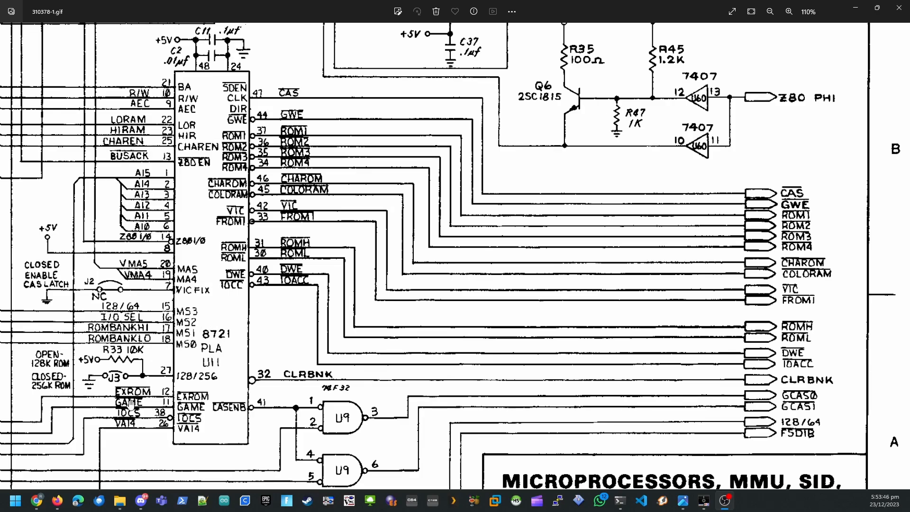
{"action": "mouse_move", "coordinate": [264, 304]}
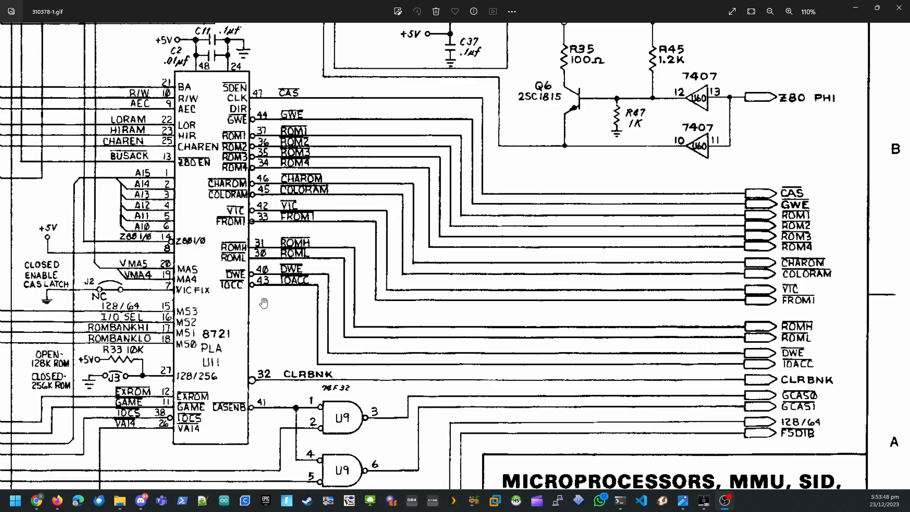
{"action": "mouse_move", "coordinate": [252, 276]}
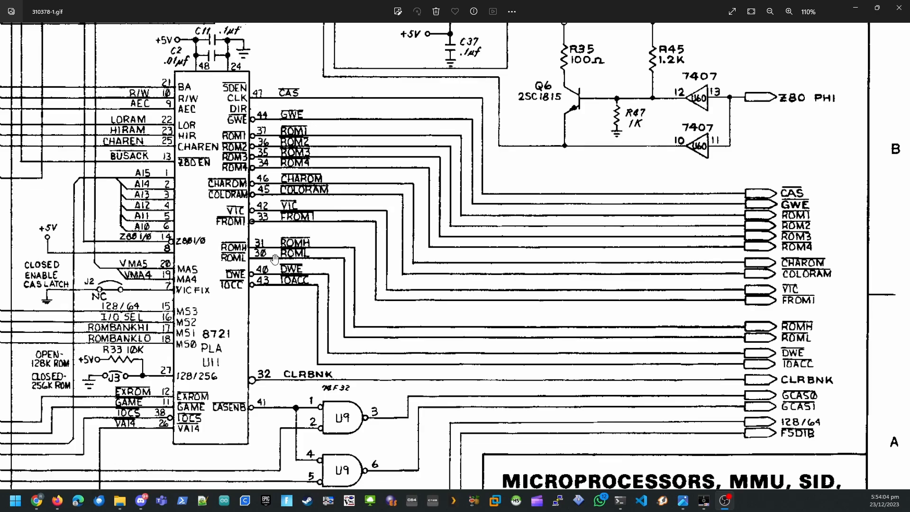
{"action": "mouse_move", "coordinate": [278, 255]}
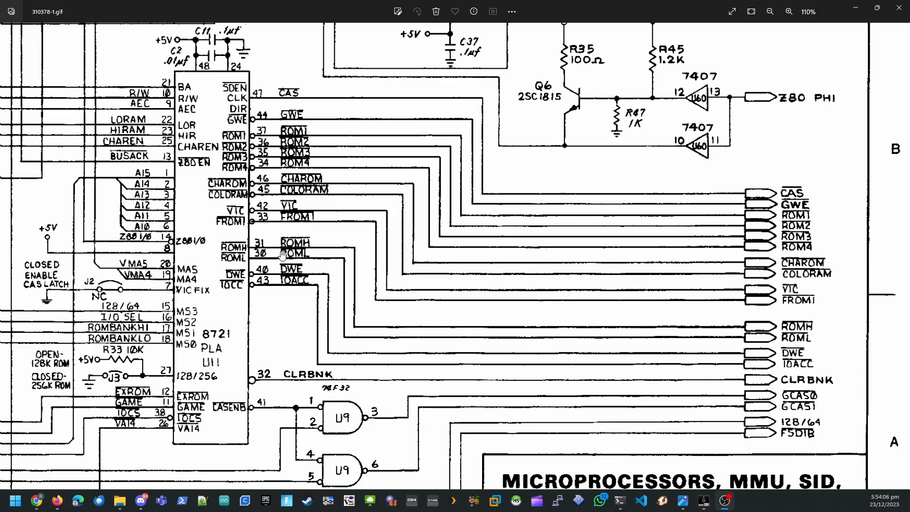
{"action": "mouse_move", "coordinate": [287, 256]}
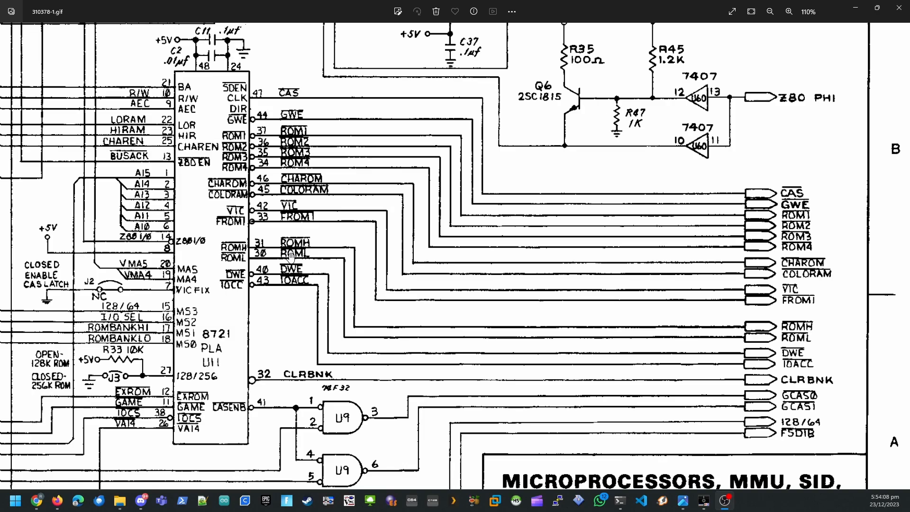
{"action": "mouse_move", "coordinate": [289, 259]}
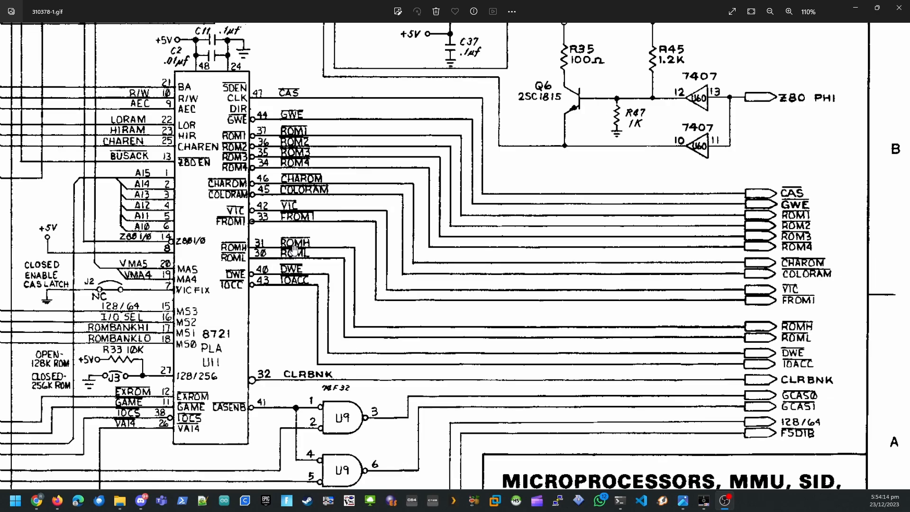
{"action": "mouse_move", "coordinate": [363, 331]}
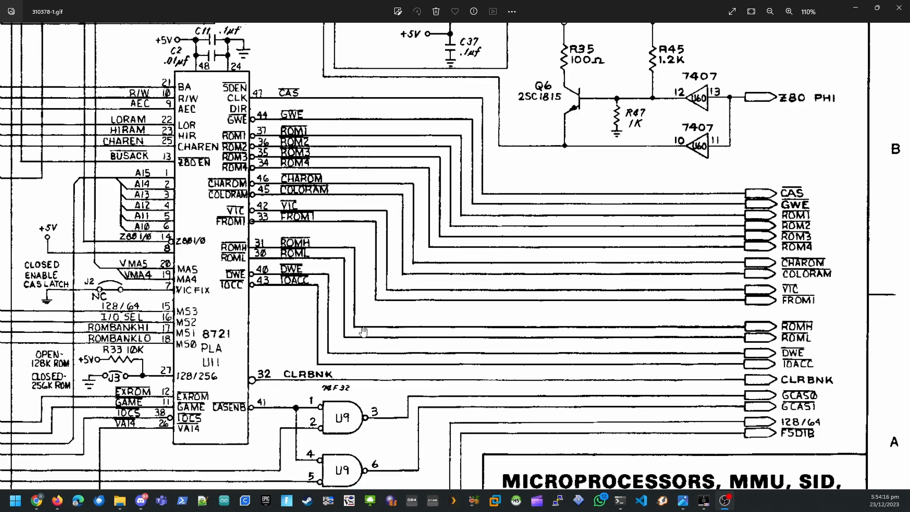
{"action": "mouse_move", "coordinate": [775, 339]}
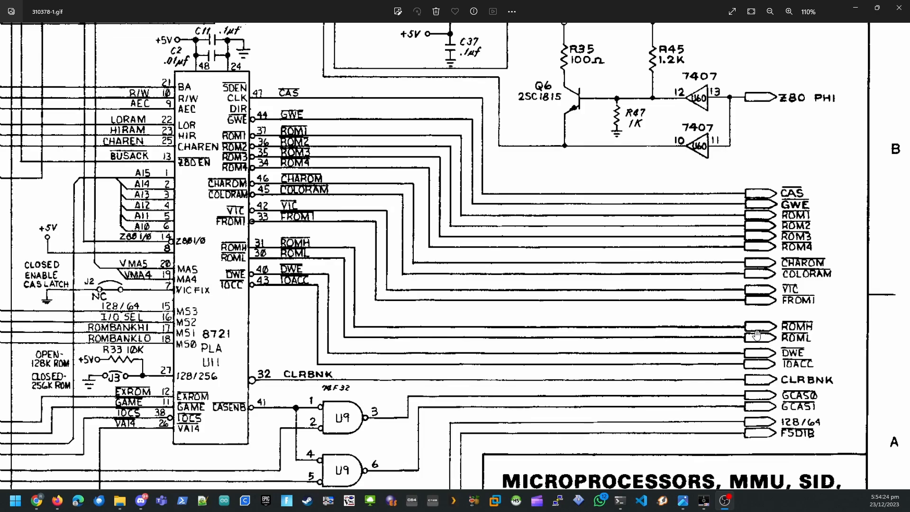
{"action": "mouse_move", "coordinate": [676, 345]}
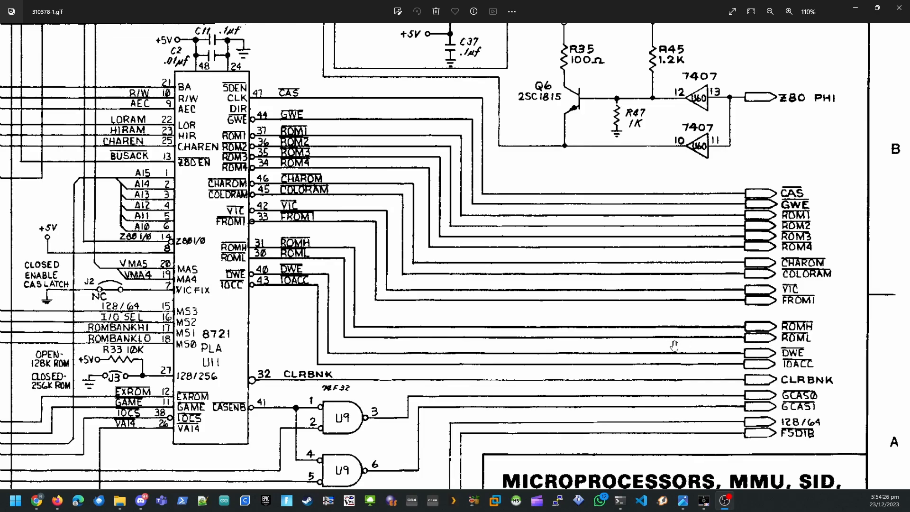
{"action": "mouse_move", "coordinate": [293, 224]}
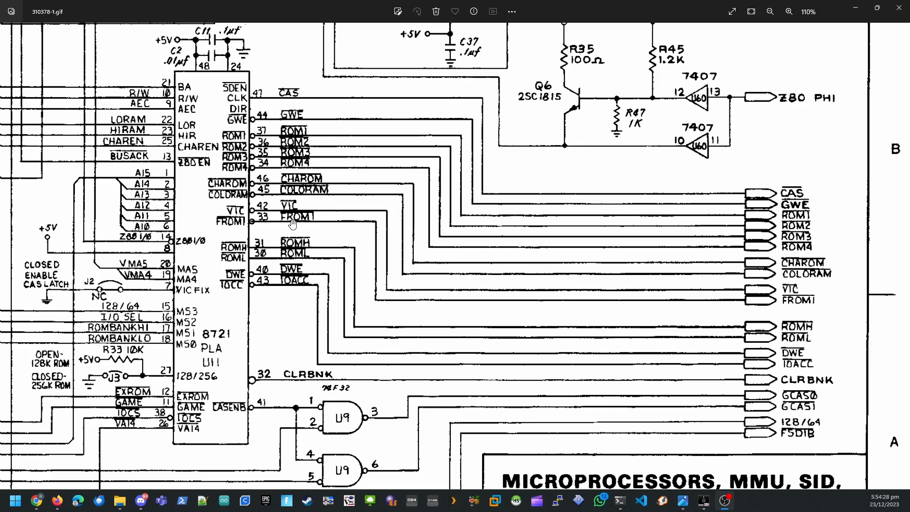
{"action": "mouse_move", "coordinate": [262, 227]}
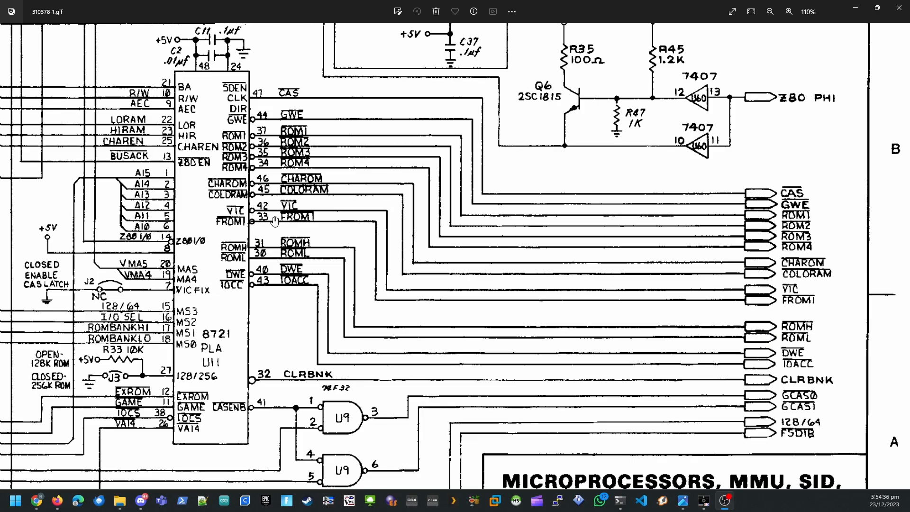
{"action": "mouse_move", "coordinate": [375, 280]}
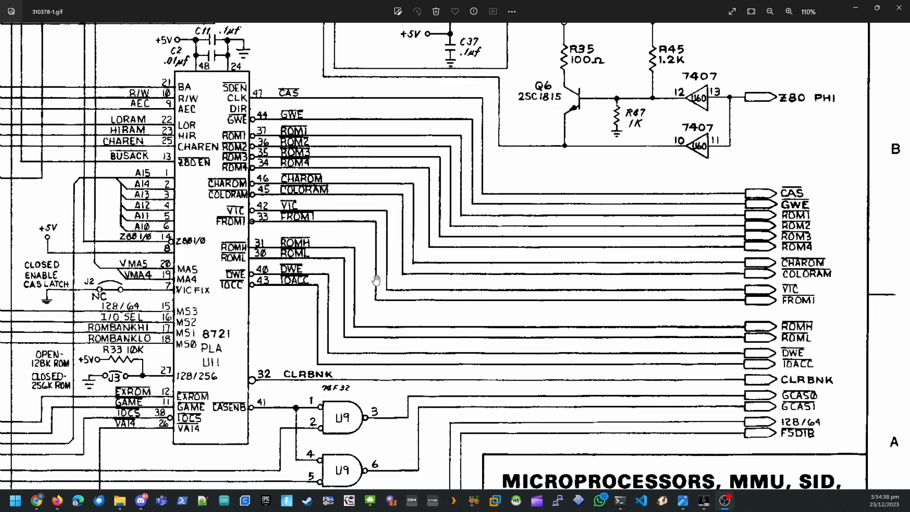
{"action": "mouse_move", "coordinate": [725, 303]}
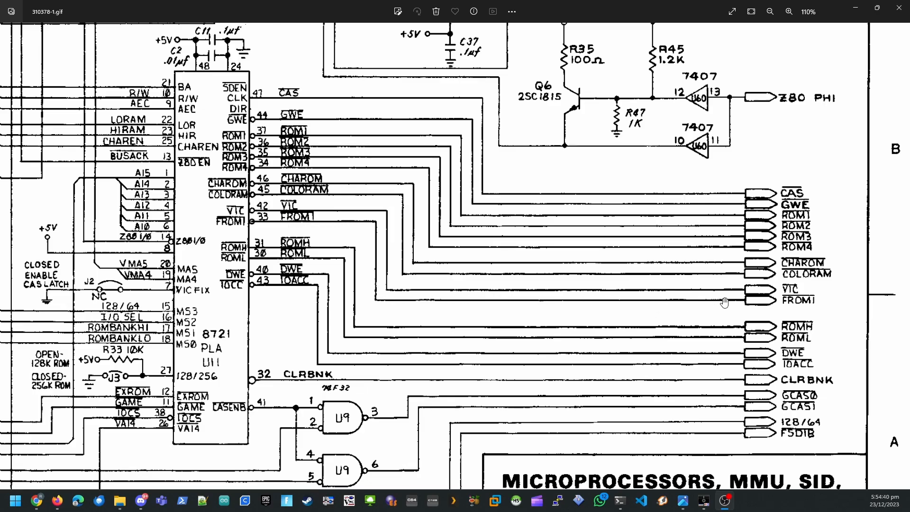
{"action": "mouse_move", "coordinate": [700, 328]}
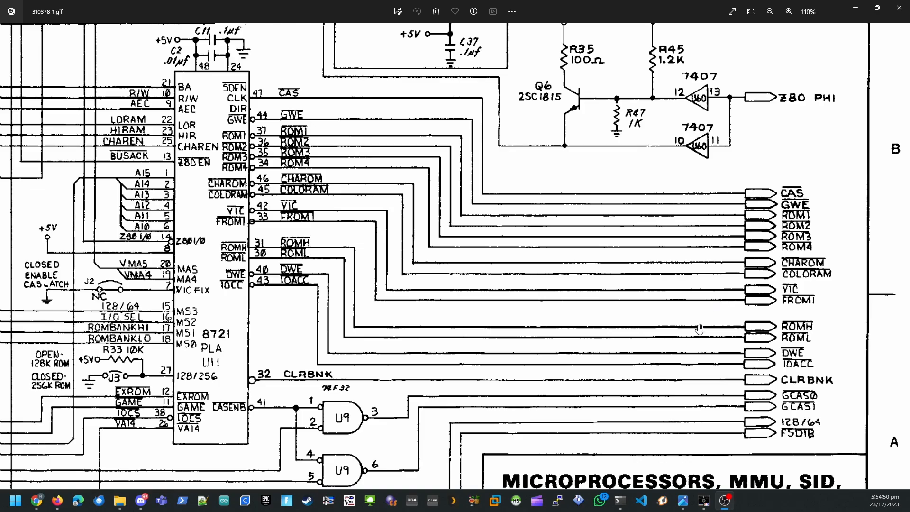
{"action": "mouse_move", "coordinate": [755, 306]}
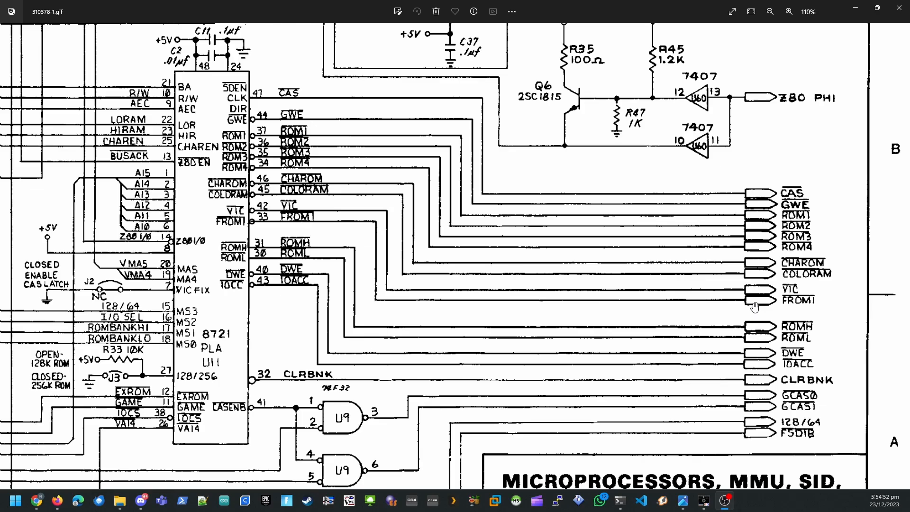
{"action": "mouse_move", "coordinate": [751, 311]}
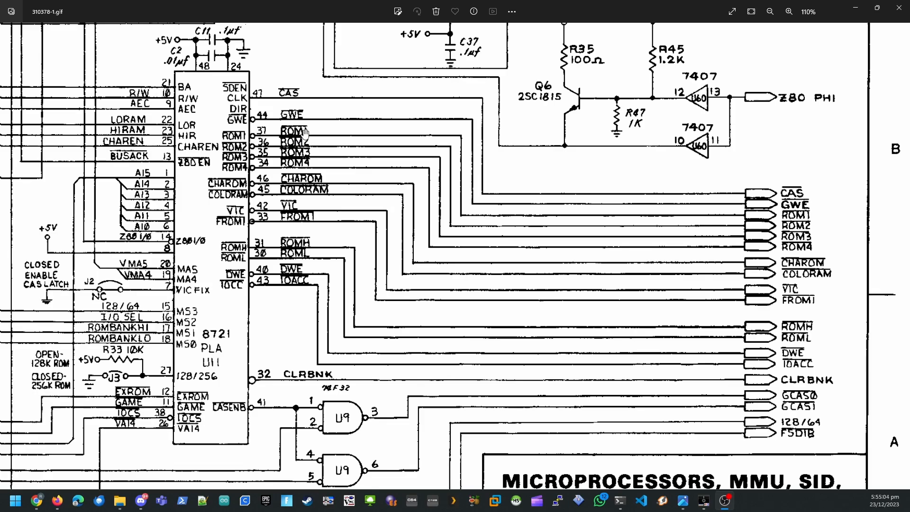
{"action": "mouse_move", "coordinate": [305, 156]}
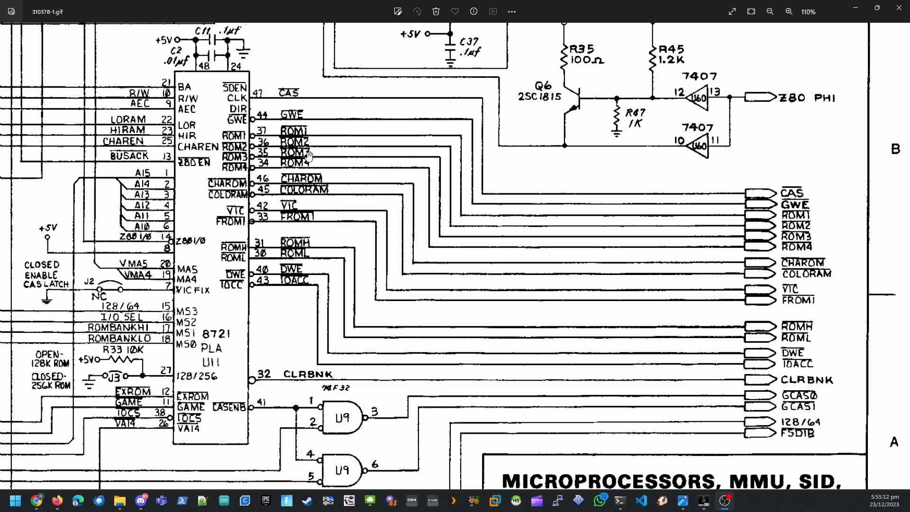
{"action": "mouse_move", "coordinate": [903, 221]}
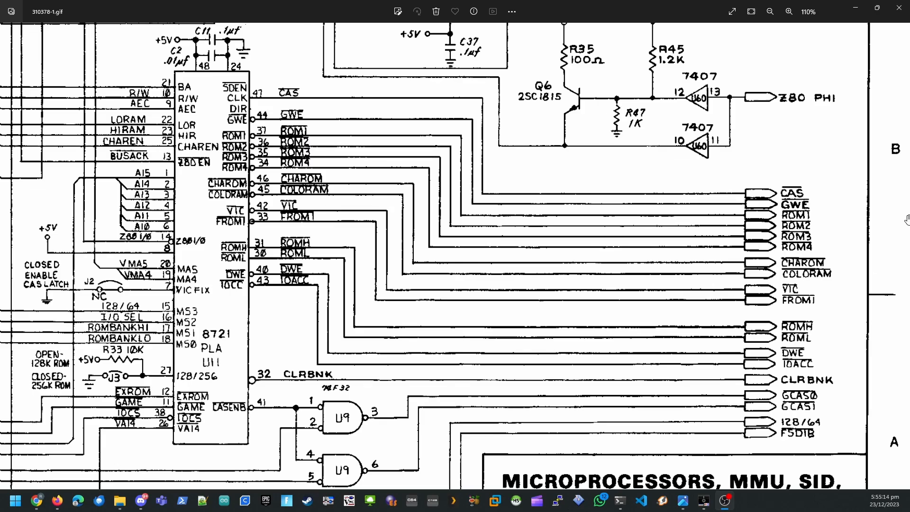
{"action": "mouse_move", "coordinate": [254, 74]}
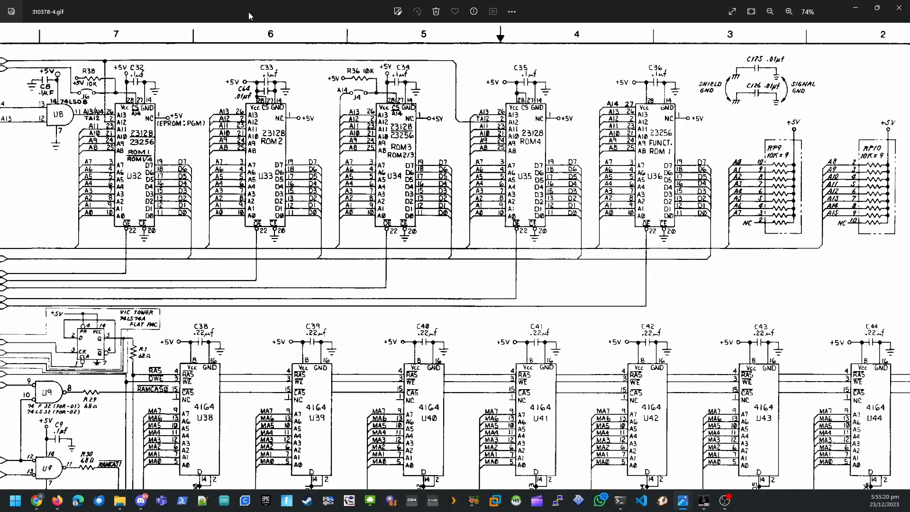
{"action": "mouse_move", "coordinate": [263, 180]}
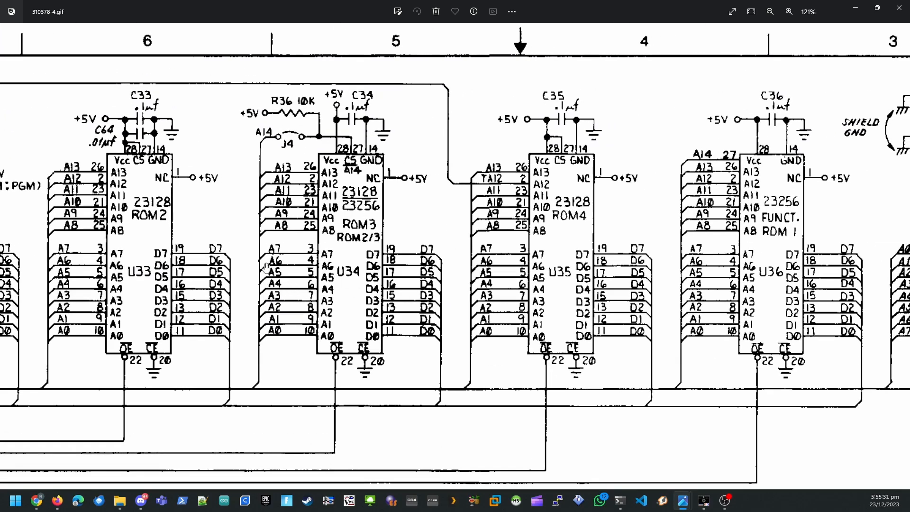
{"action": "mouse_move", "coordinate": [499, 195]}
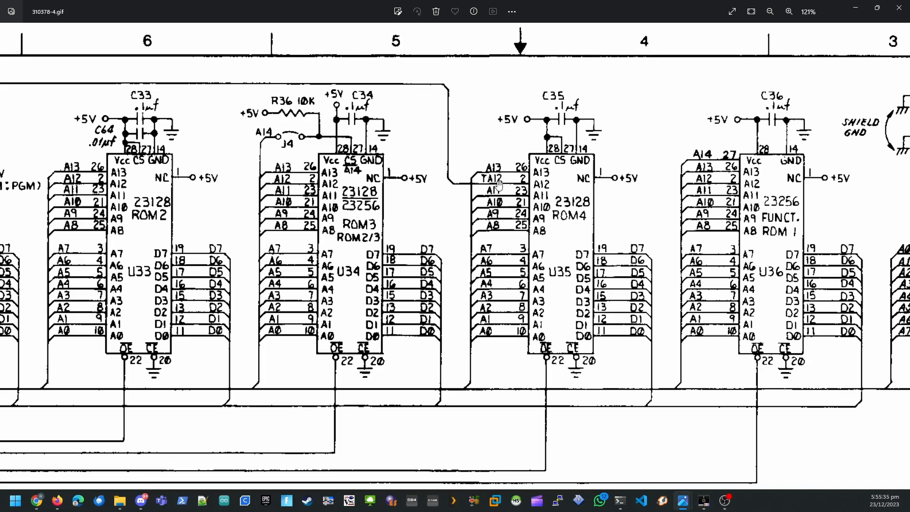
{"action": "mouse_move", "coordinate": [133, 225]}
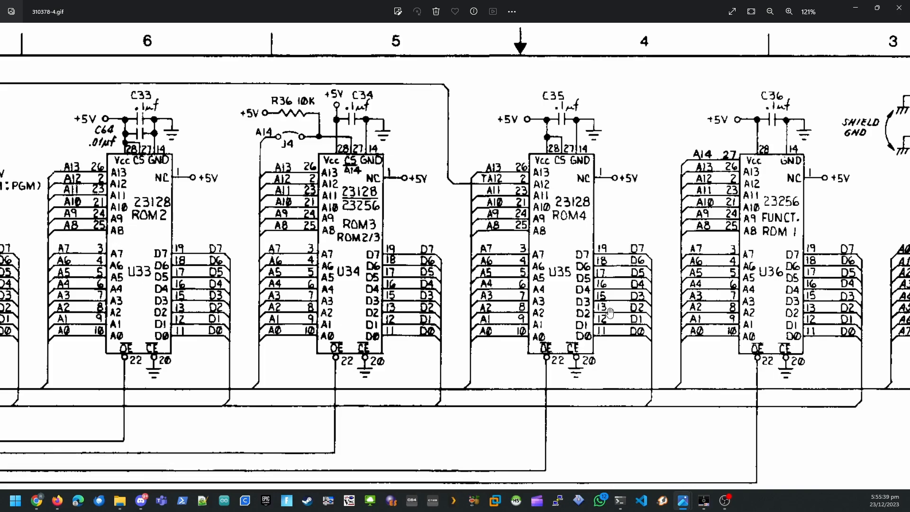
{"action": "mouse_move", "coordinate": [754, 273]}
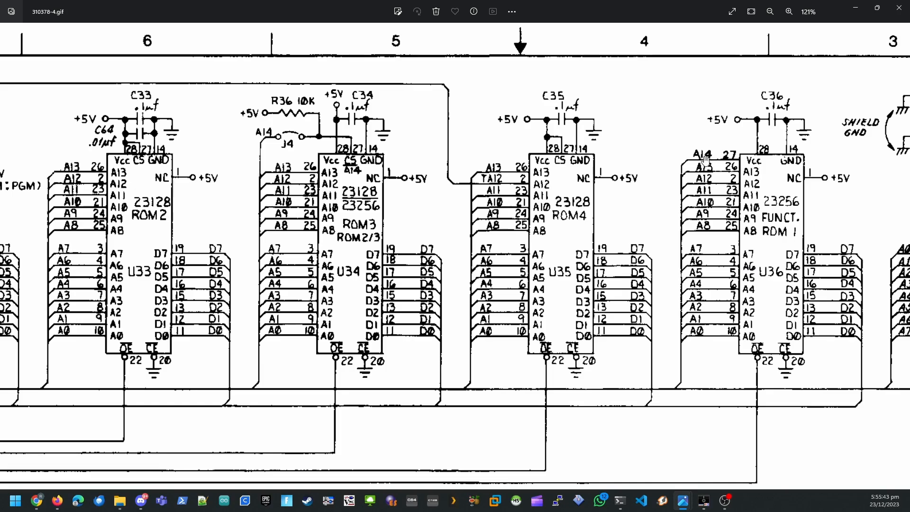
{"action": "mouse_move", "coordinate": [798, 307]}
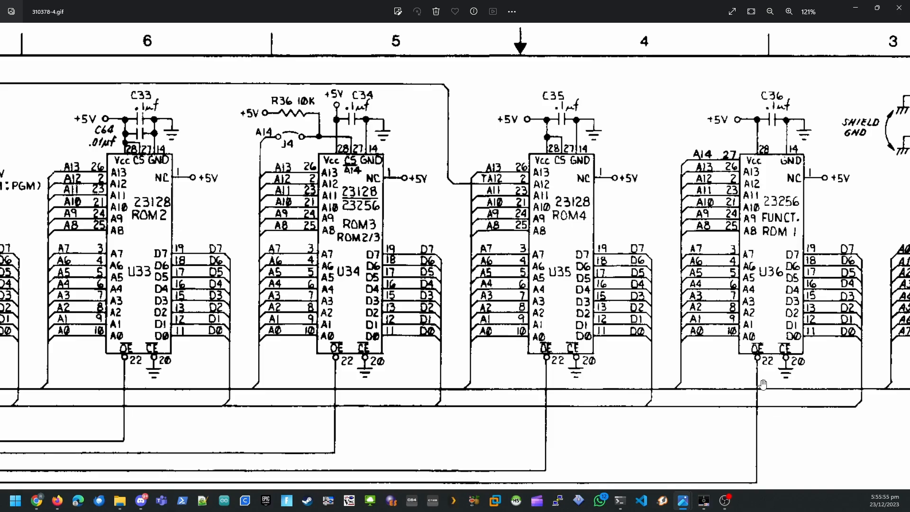
{"action": "mouse_move", "coordinate": [791, 379]}
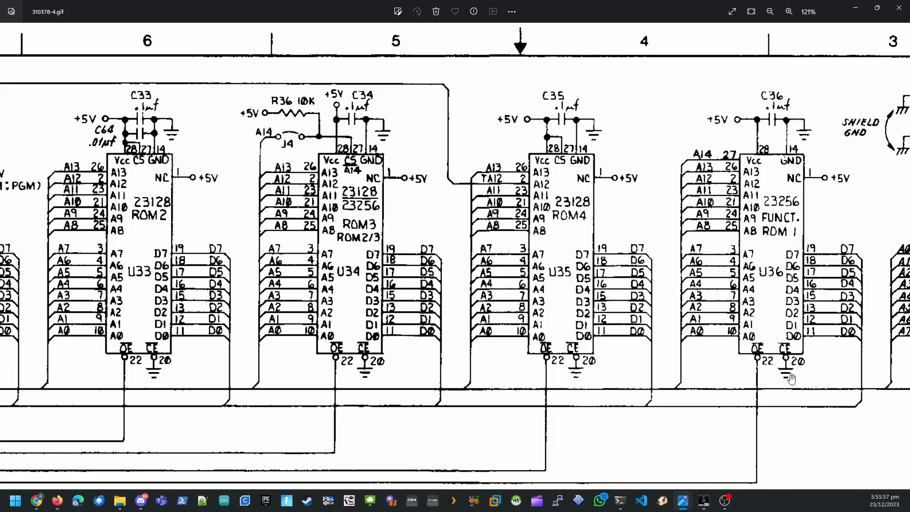
{"action": "mouse_move", "coordinate": [757, 361]}
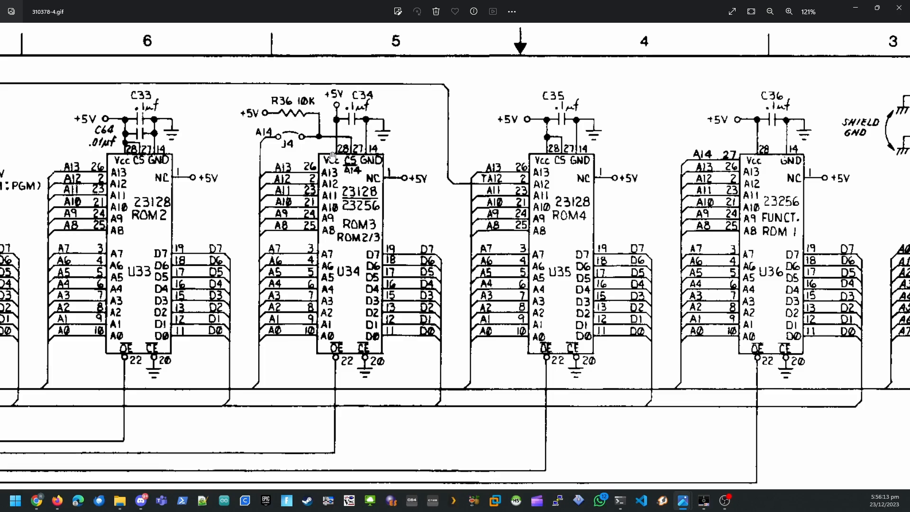
{"action": "mouse_move", "coordinate": [125, 159]}
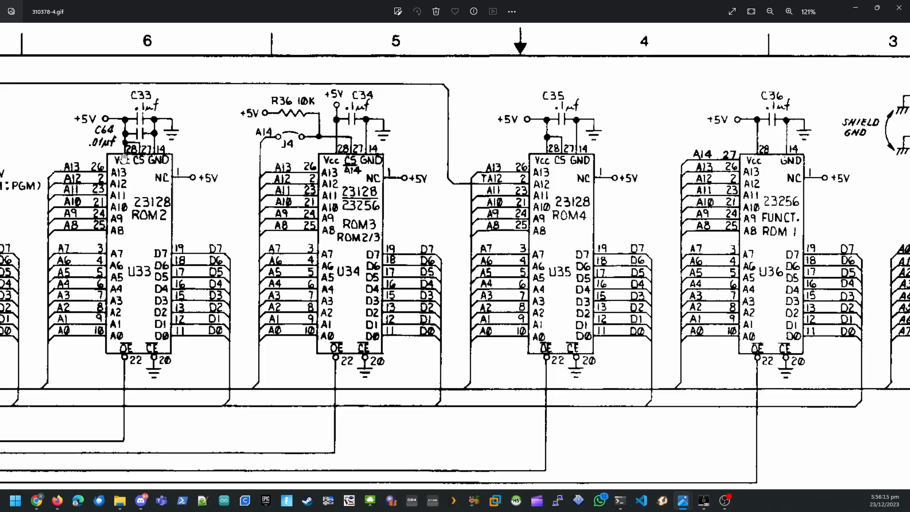
{"action": "mouse_move", "coordinate": [137, 156]}
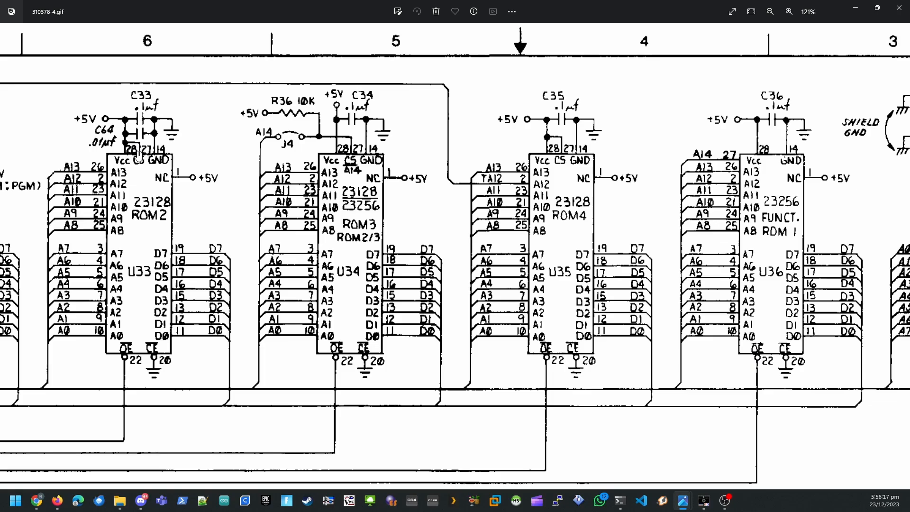
{"action": "mouse_move", "coordinate": [160, 226]}
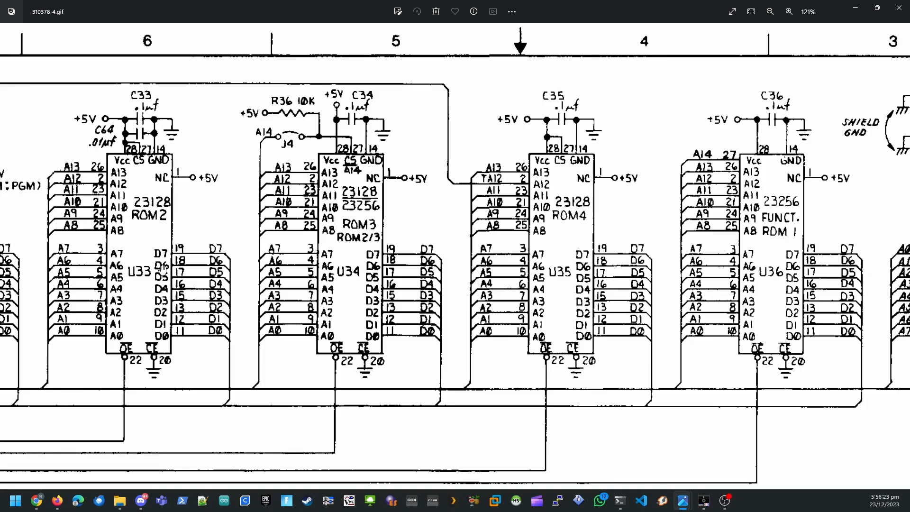
{"action": "mouse_move", "coordinate": [129, 254]}
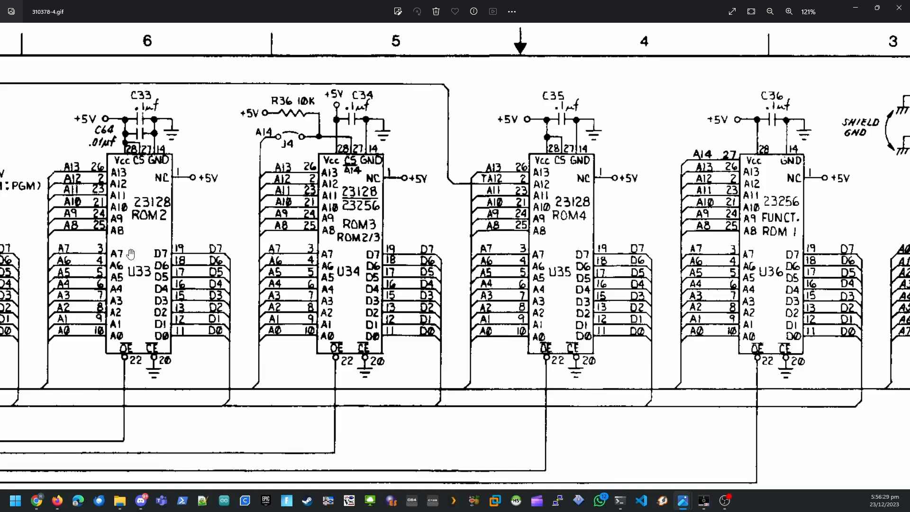
{"action": "mouse_move", "coordinate": [121, 392]}
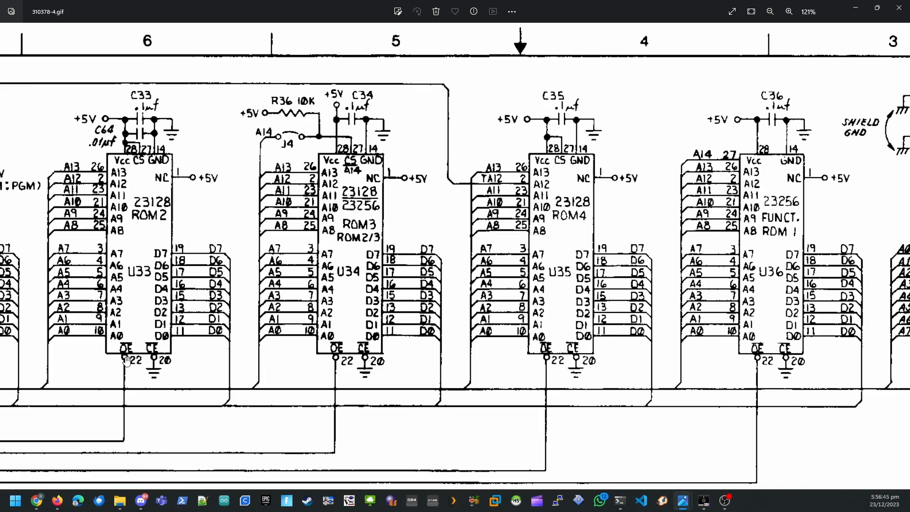
{"action": "mouse_move", "coordinate": [724, 271]}
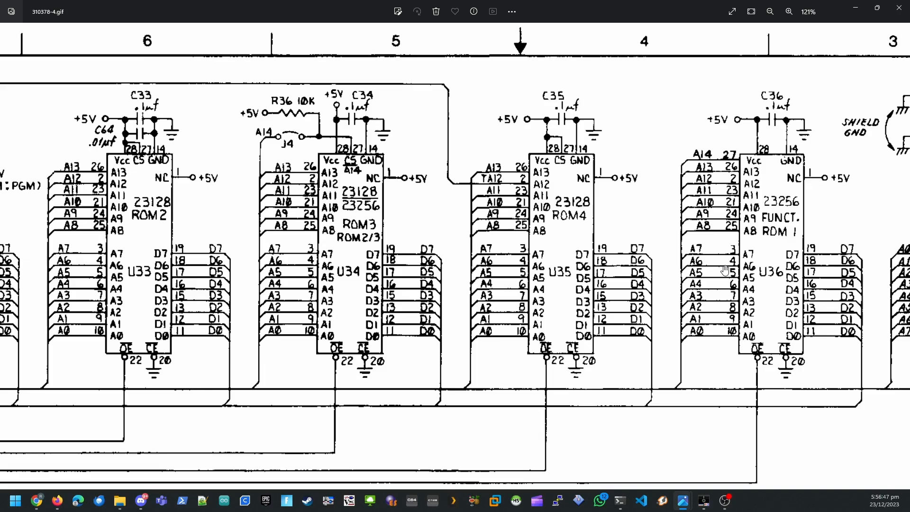
{"action": "mouse_move", "coordinate": [46, 272]}
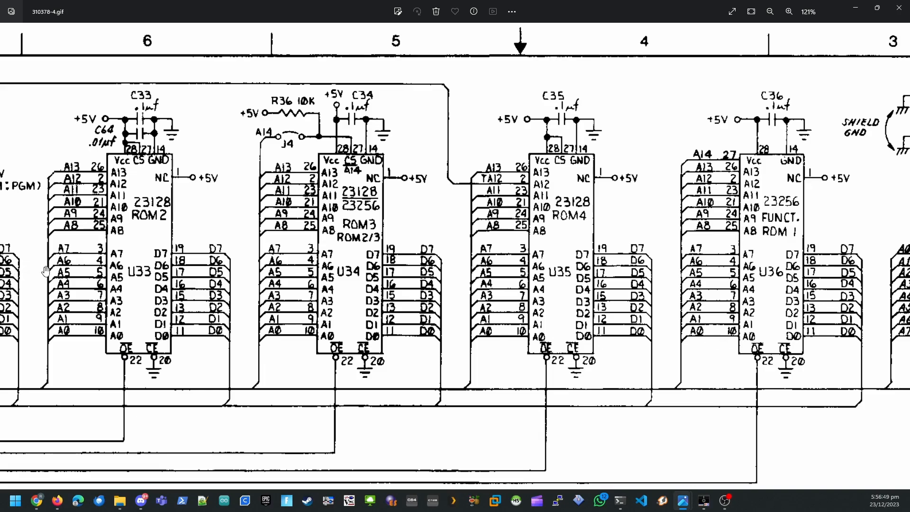
{"action": "mouse_move", "coordinate": [456, 325]}
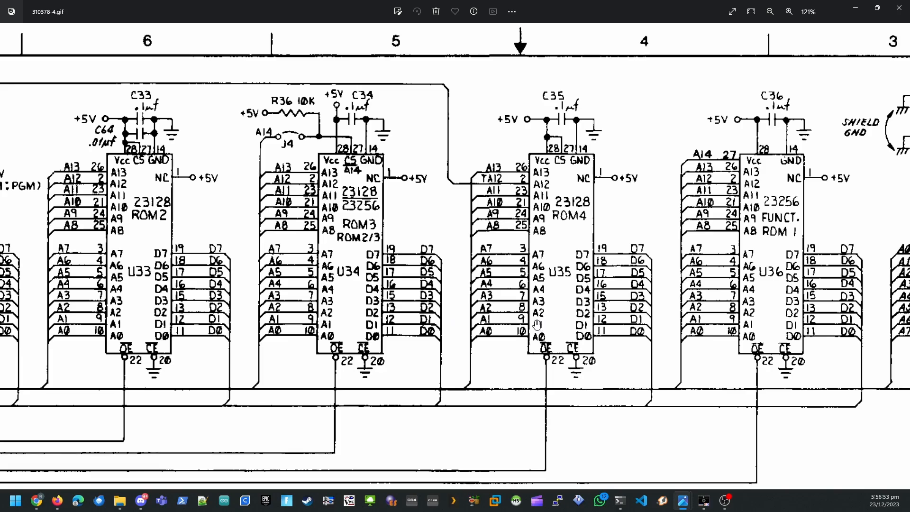
{"action": "mouse_move", "coordinate": [533, 370]}
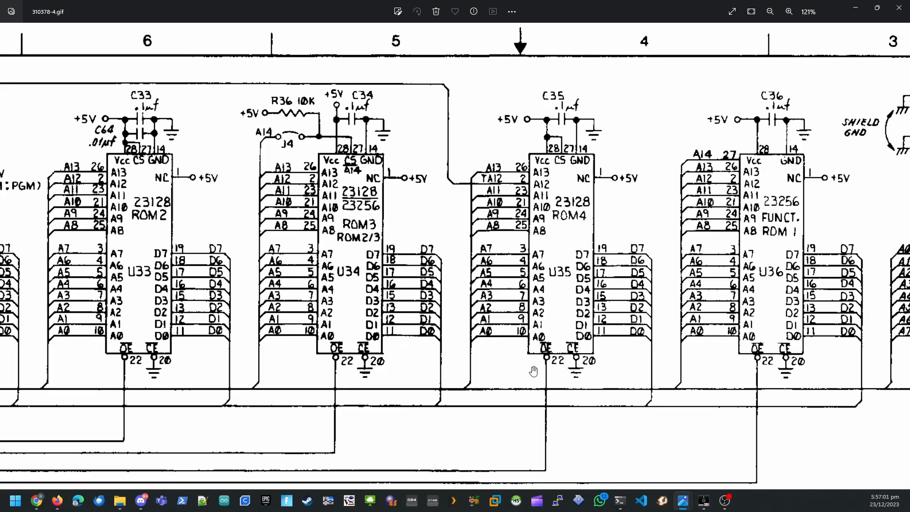